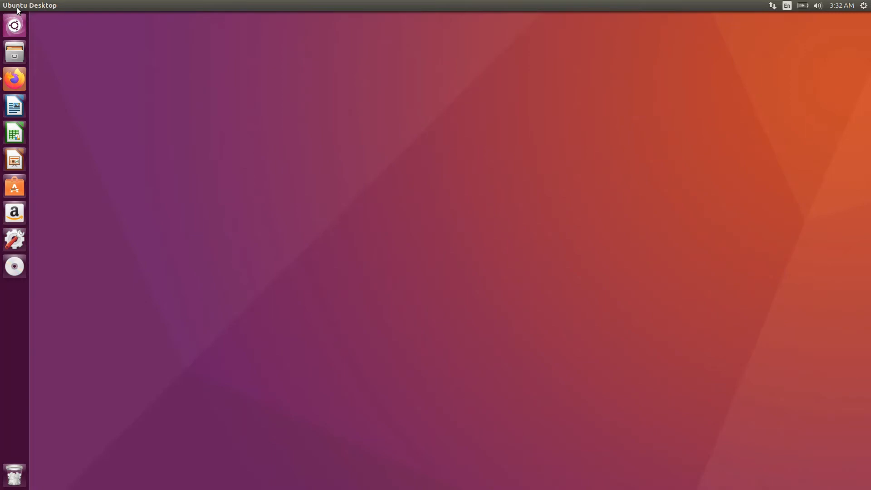
mouse_move(24, 89)
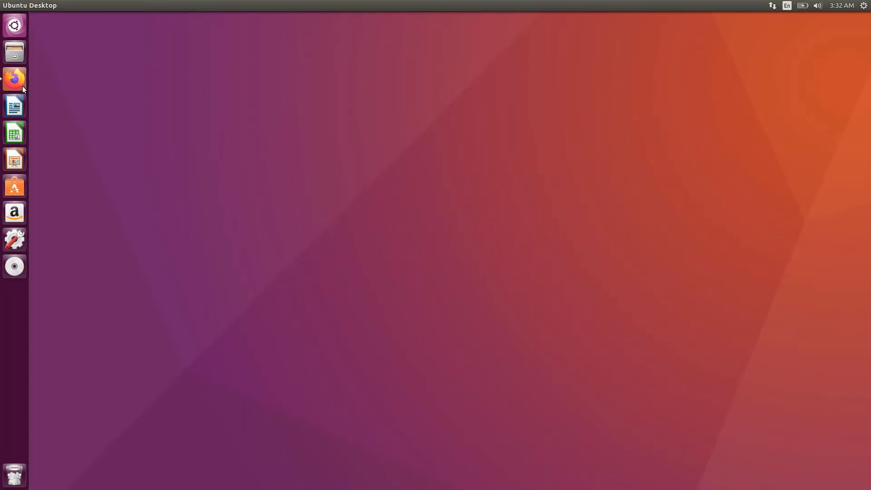
Launch Firefox from the launcher to reach the TurtleBot3 e-Manual PC Setup page
left_click(14, 78)
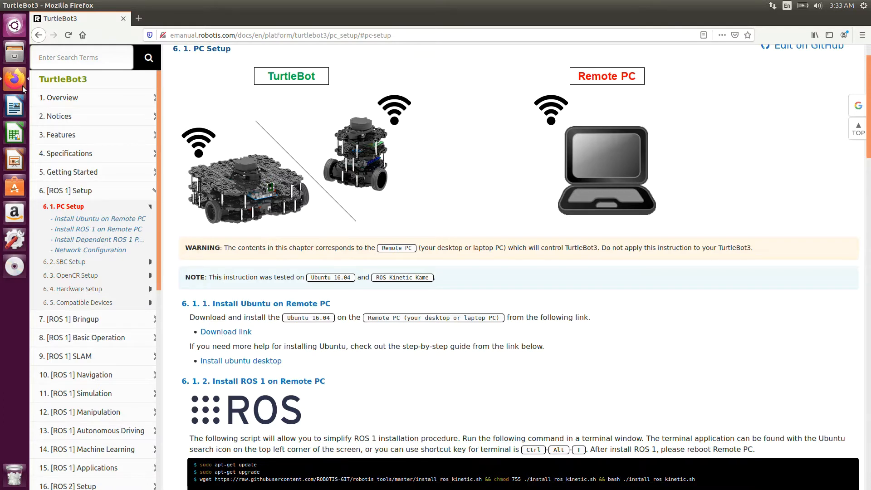
Run sudo apt-get update with the administrator password, then sudo apt-get upgrade
left_click(13, 267)
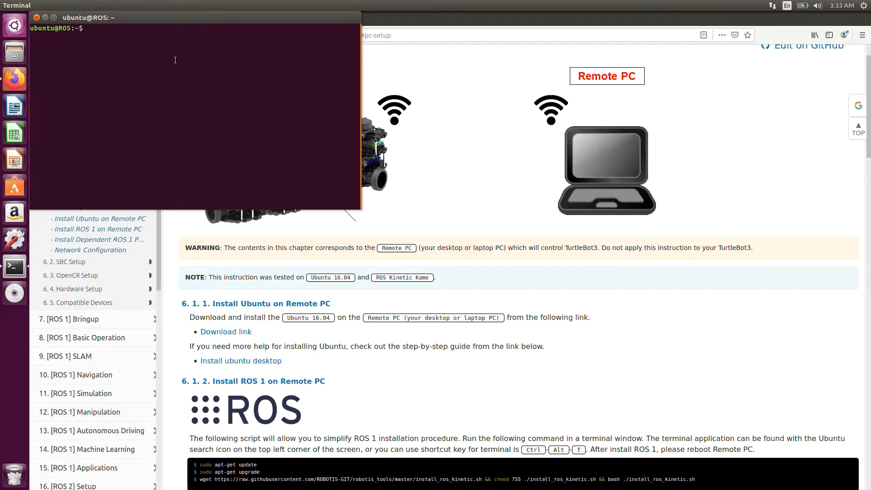
type("sudo")
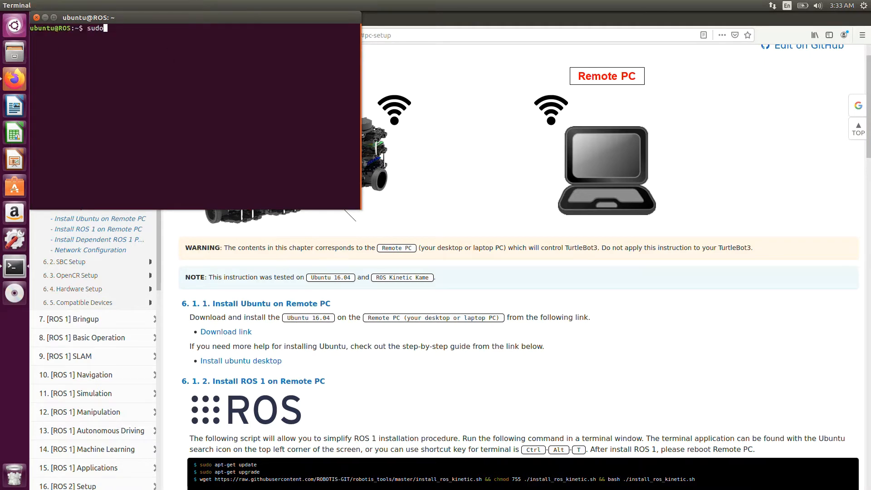
type("apt")
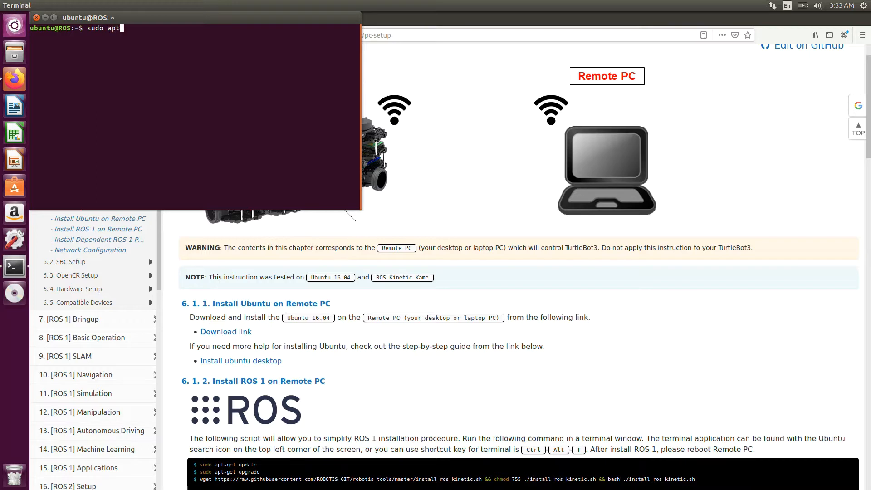
type("-get")
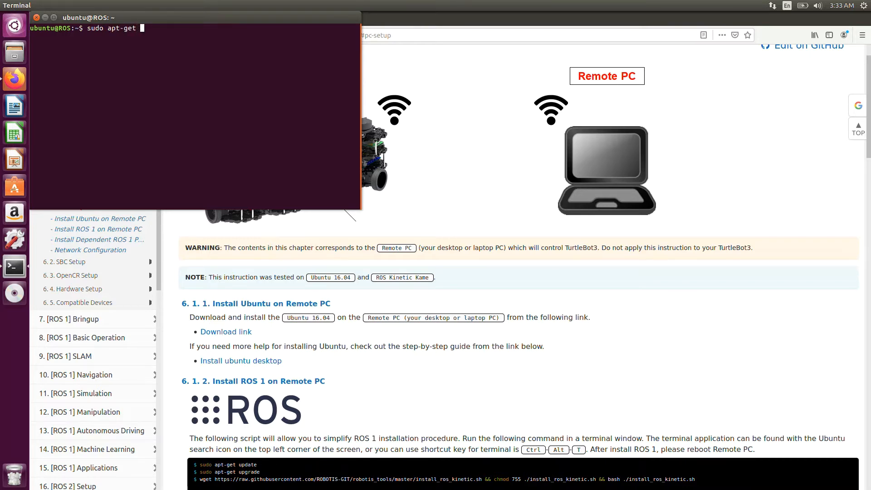
type("update")
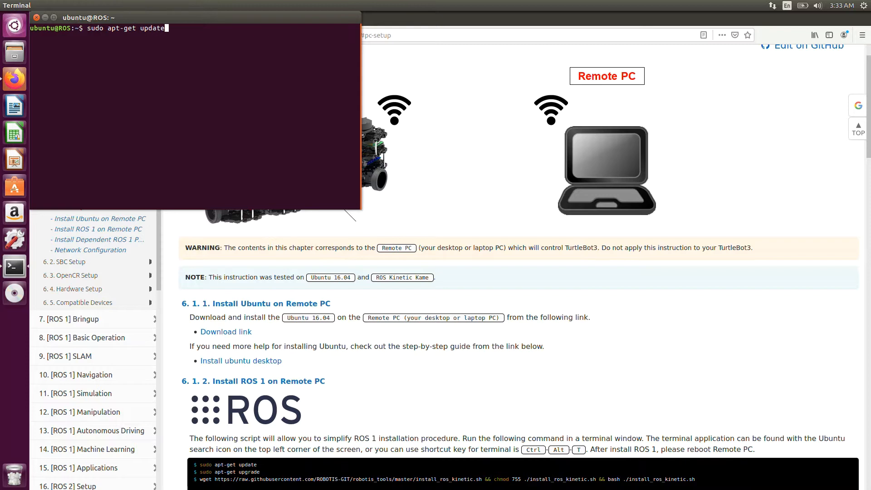
key("Return")
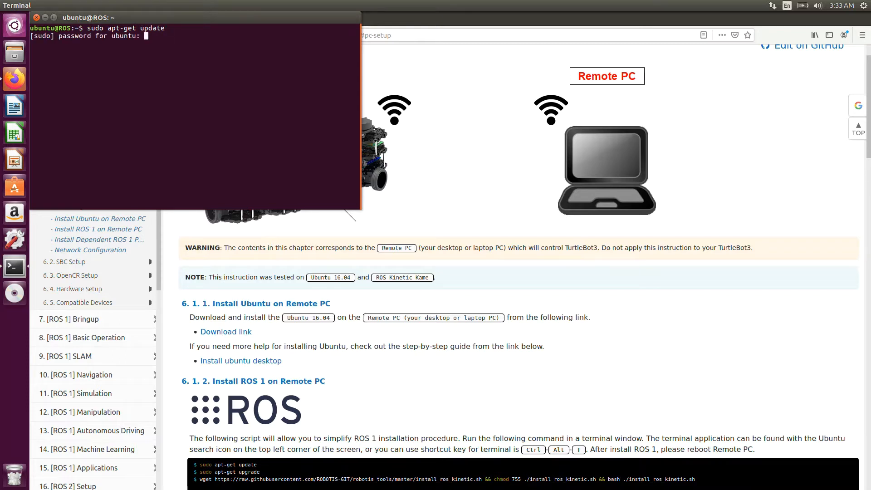
key("Return")
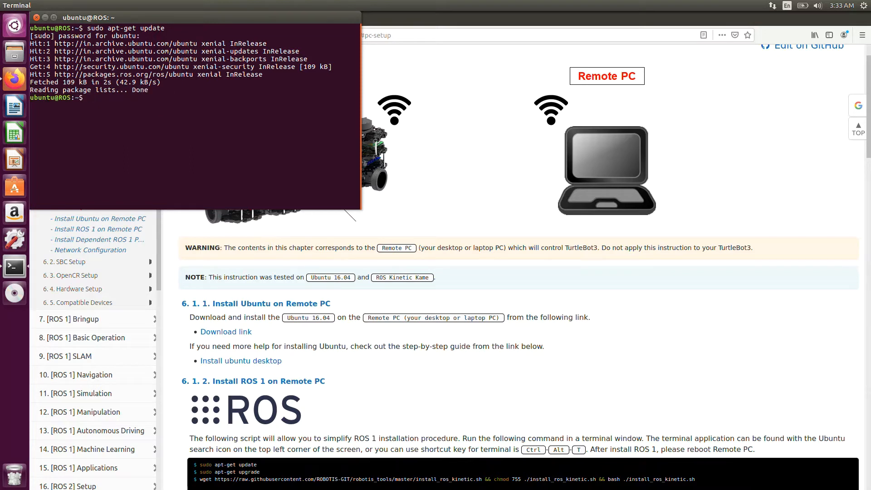
type("sudo apt-get upgrade")
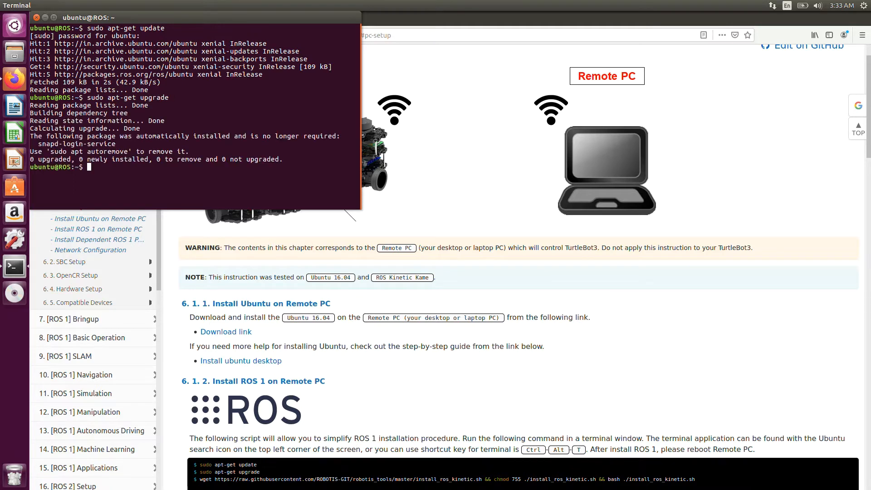
Copy the wget ROS Kinetic install command from the e-Manual, run it and continue the installation
scroll("down", 3)
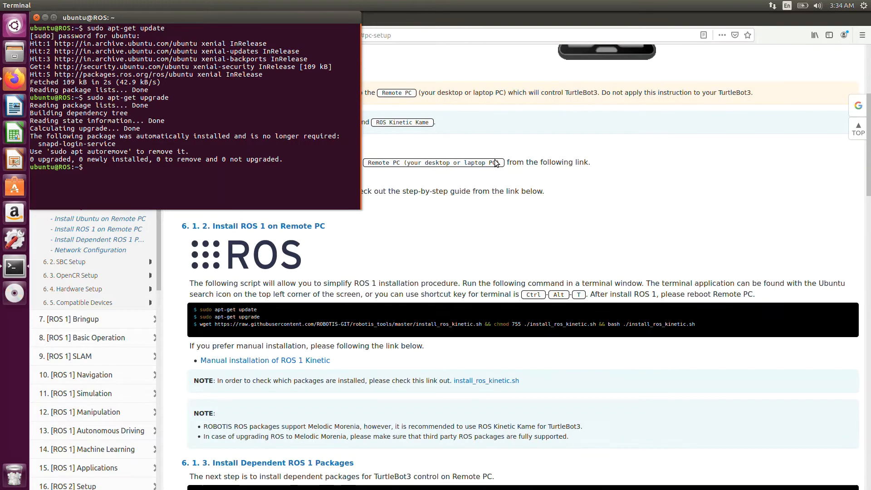
scroll("down", 3)
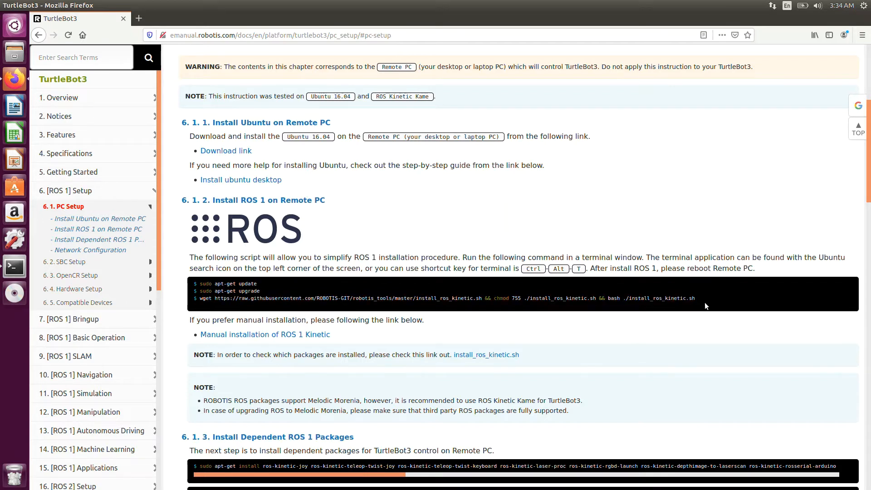
left_click_drag(375, 298, 694, 298)
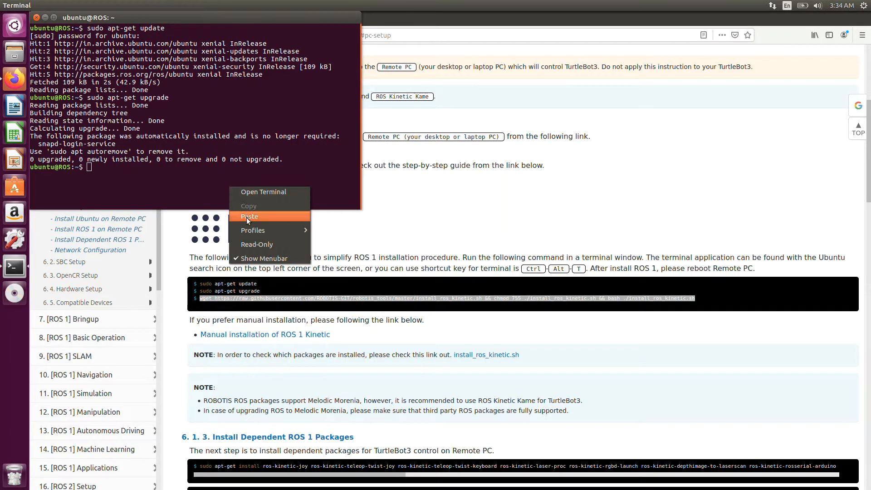
left_click(249, 216)
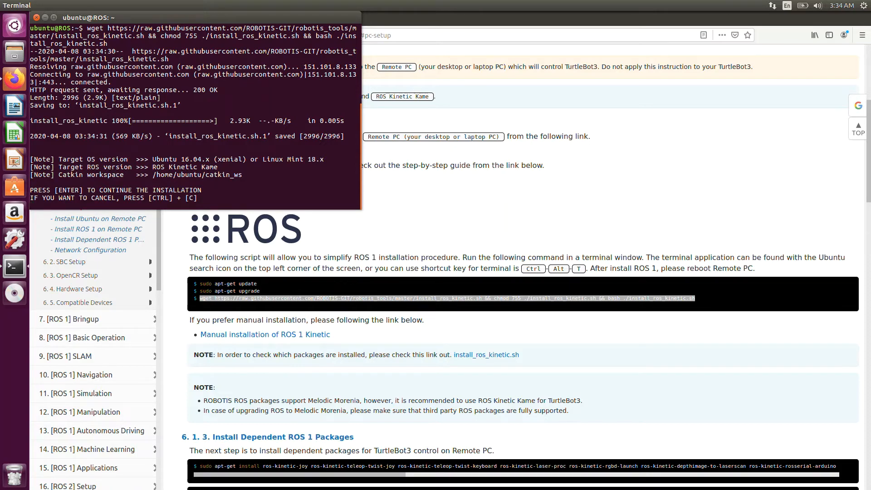
key("Return")
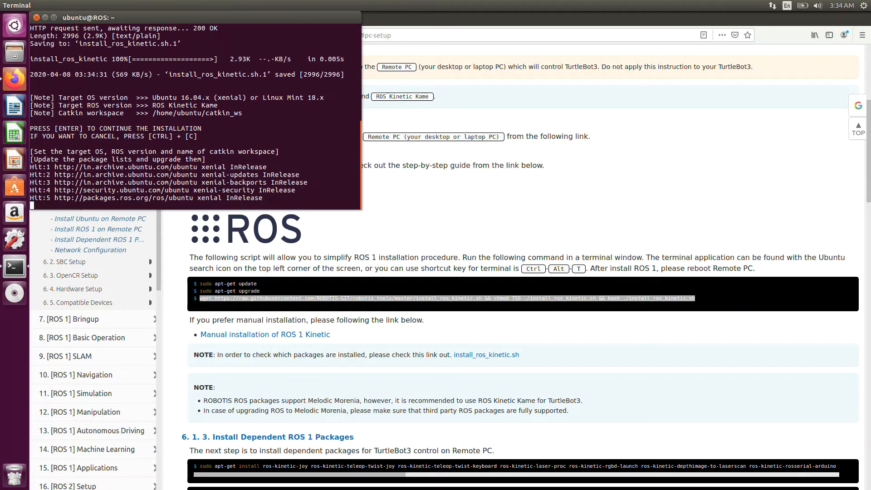
key("Return")
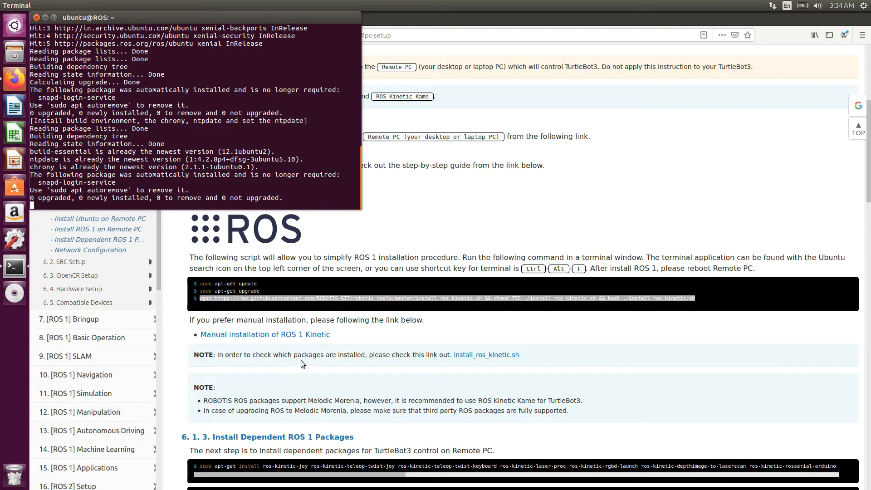
Scroll through the install output while the dependent ROS packages finish installing
scroll("down", 3)
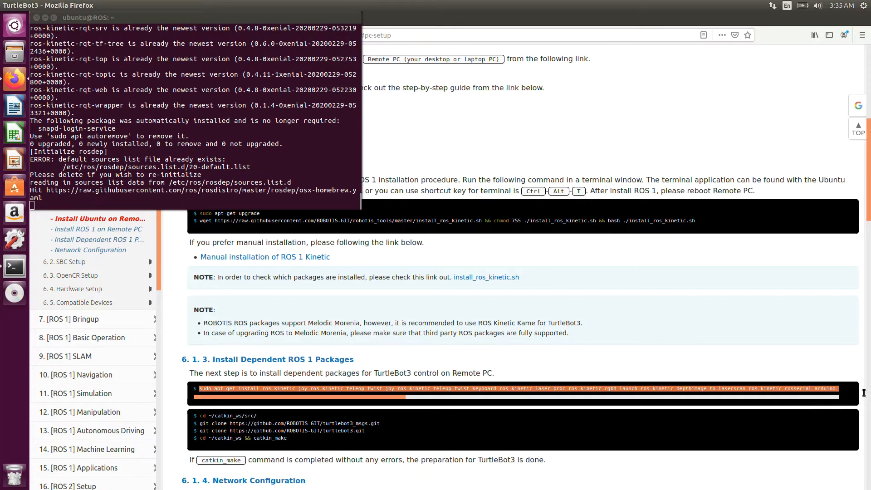
scroll("right", 3)
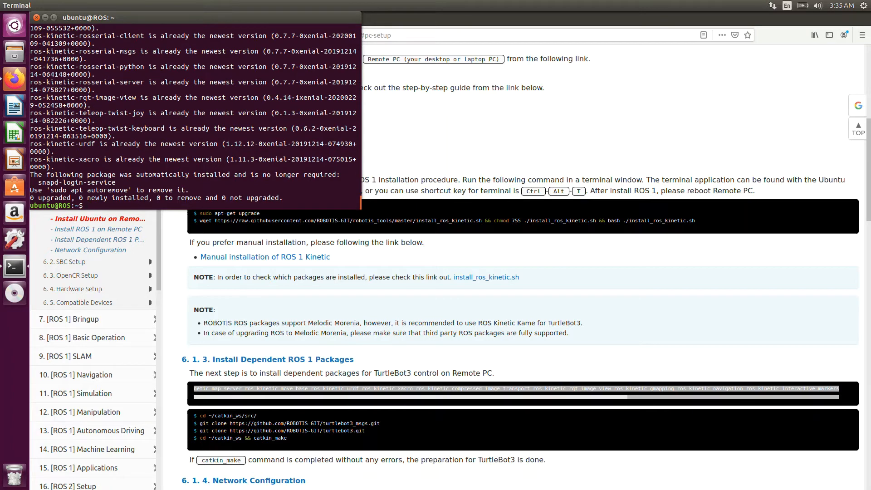
mouse_move(397, 271)
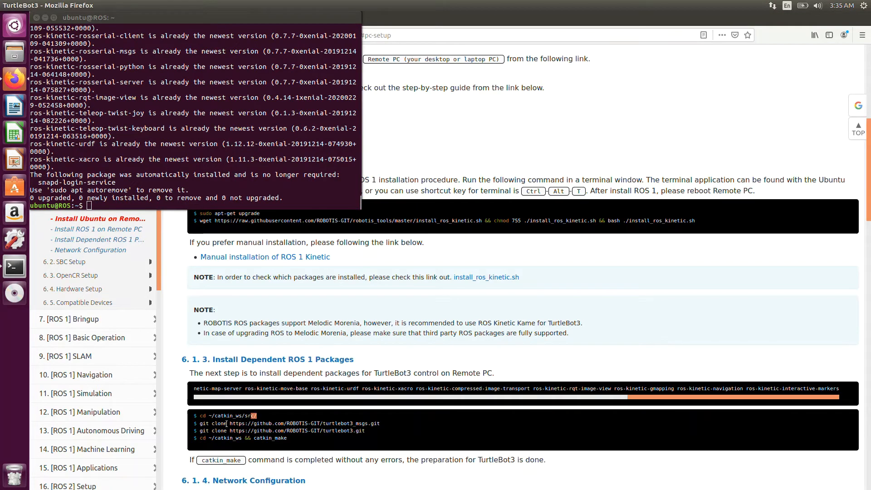
Browse into catkin_ws/src in Files and paste the turtlebot3_msgs git clone command into the terminal
double_click(229, 415)
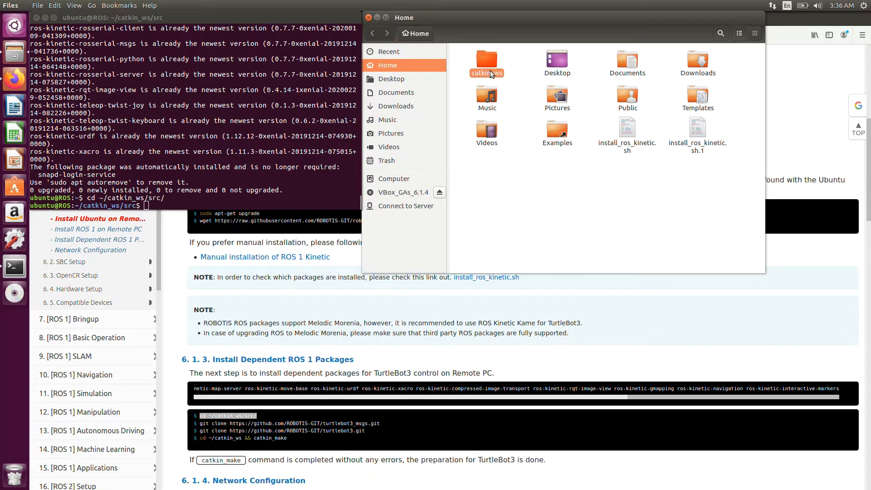
double_click(487, 59)
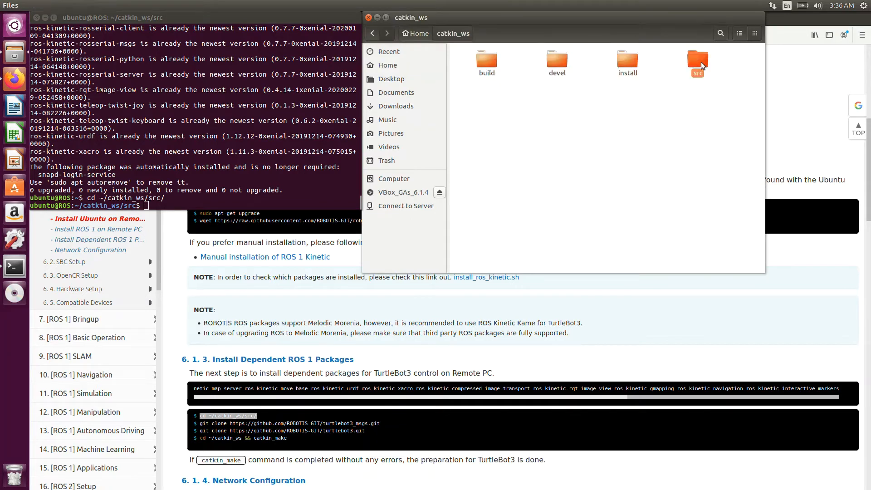
double_click(697, 62)
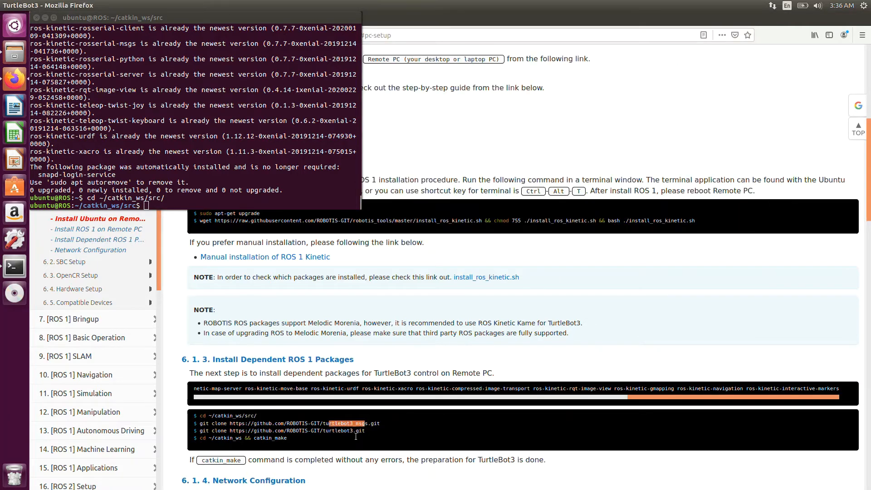
double_click(343, 431)
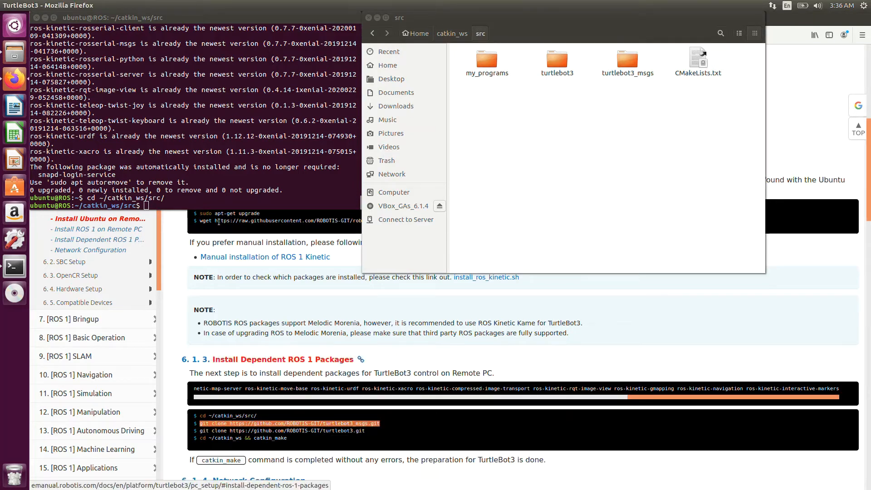
right_click(228, 227)
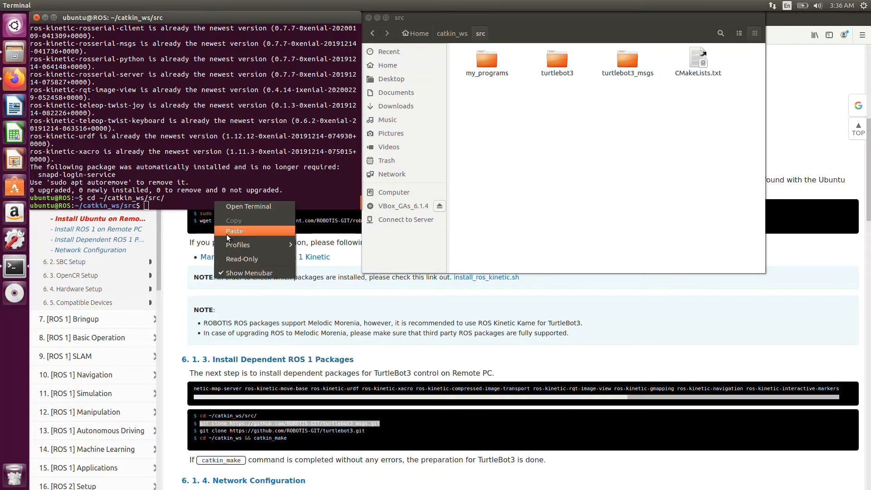
left_click(234, 231)
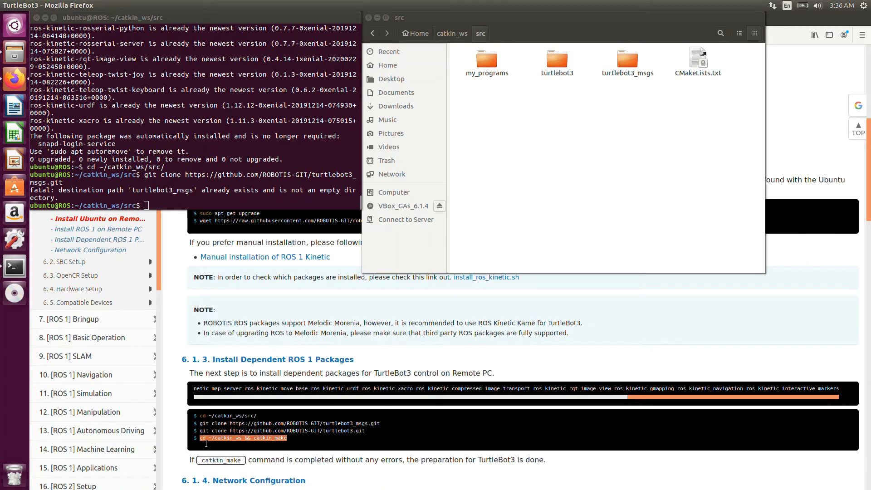
mouse_move(201, 205)
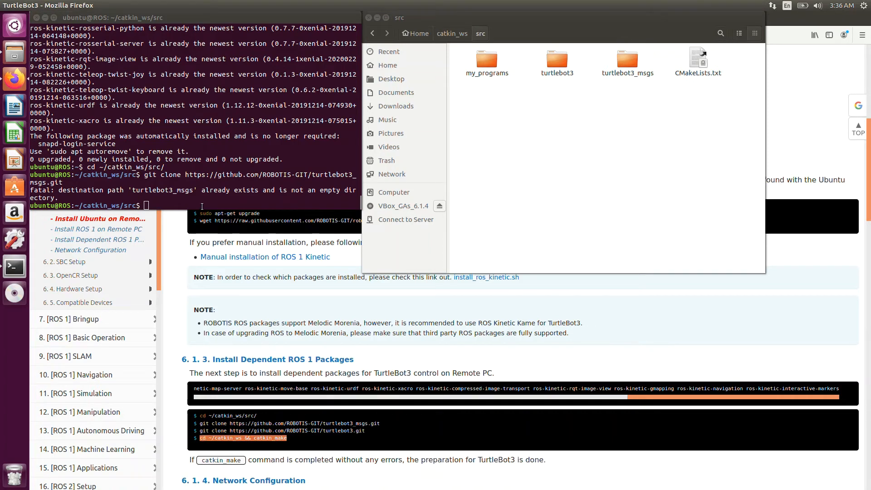
Run cd ~/catkin_ws && catkin_make to build the workspace
type("cd ~/catkin_ws && catkin_make")
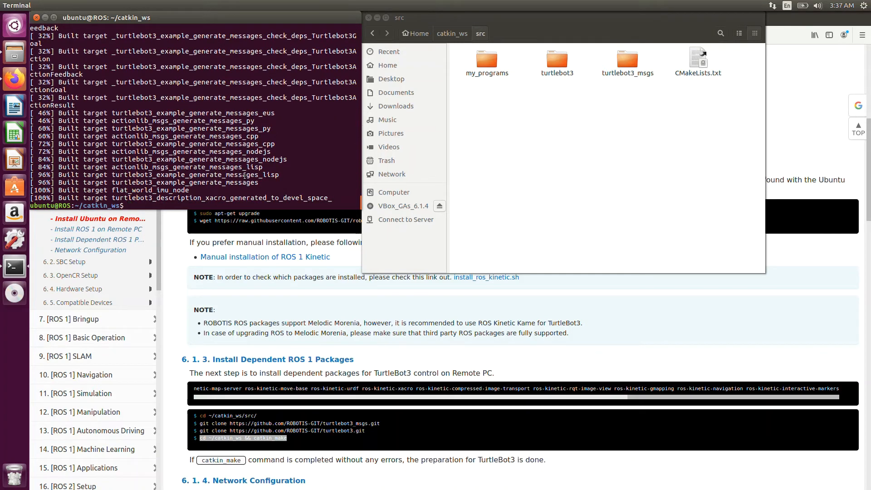
Scroll the e-Manual down to section 6.1.4 Network Configuration and its ifconfig box
scroll("down", 3)
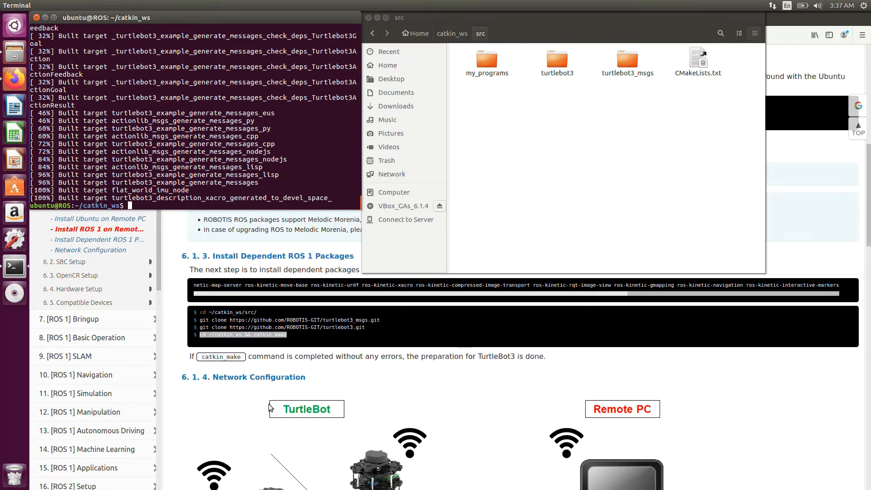
scroll("down", 3)
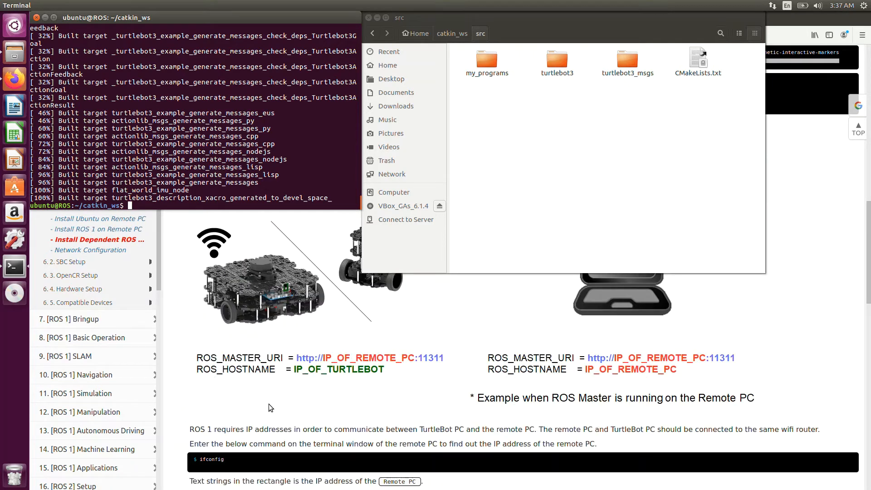
scroll("down", 3)
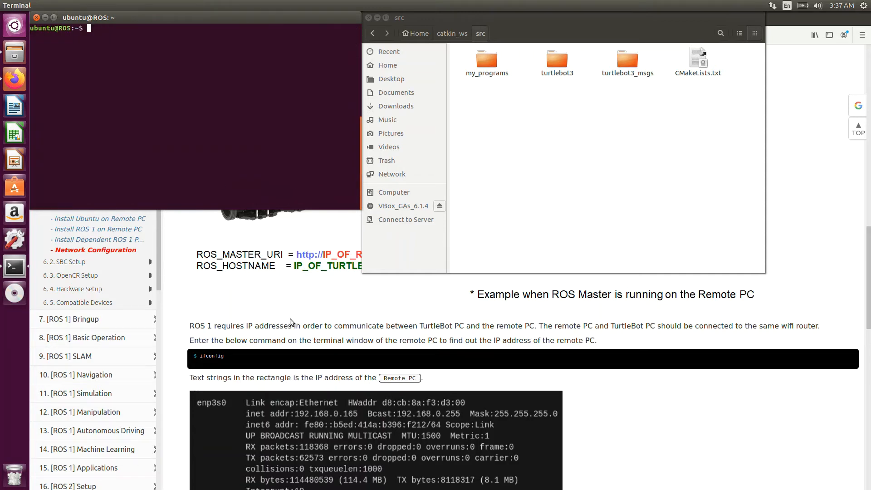
Copy ifconfig from the guide and run it to find the VM address 10.0.2.15
double_click(212, 356)
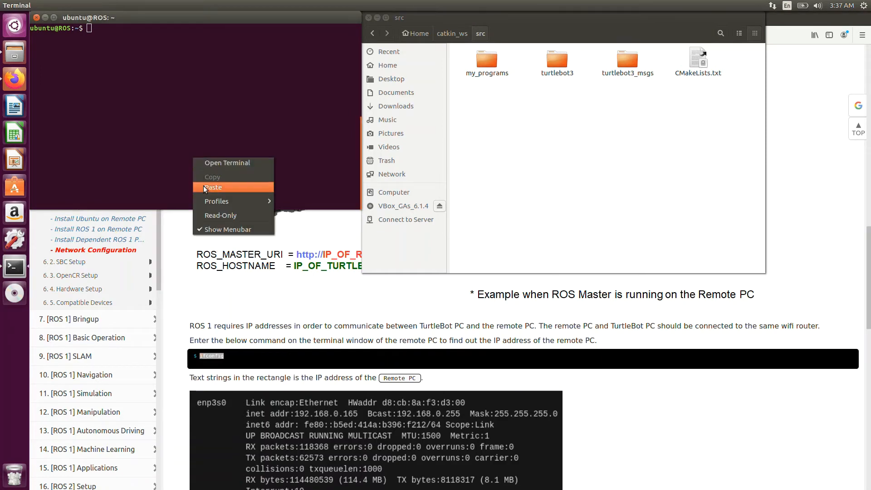
left_click(213, 187)
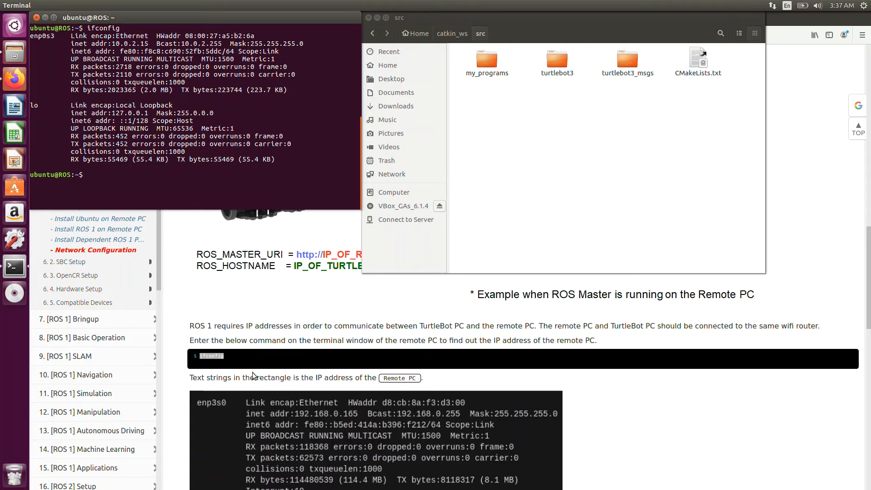
scroll("down", 3)
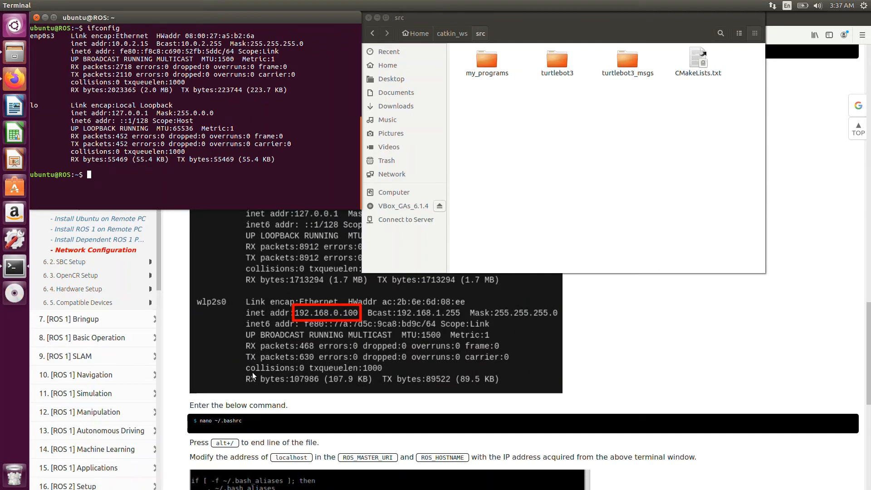
mouse_move(254, 423)
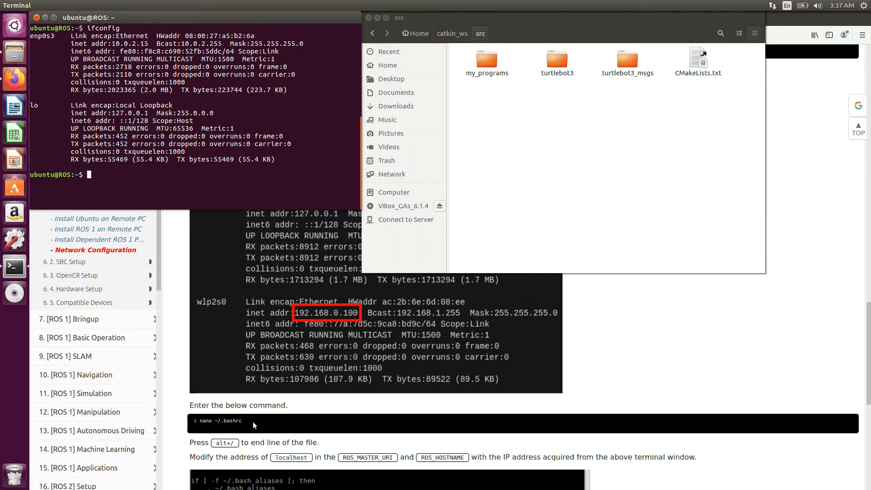
Copy the guide's nano ~/.bashrc command and run it to edit ~/.bashrc
double_click(219, 421)
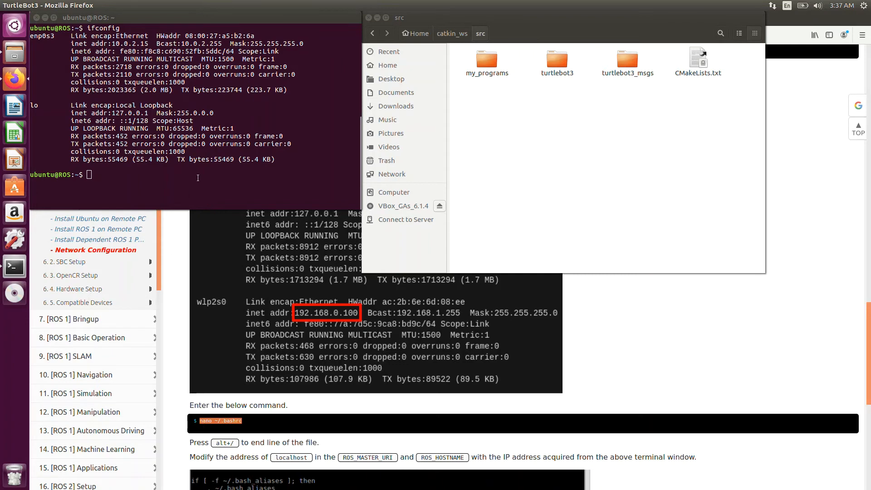
type("nano ~/.bashrc")
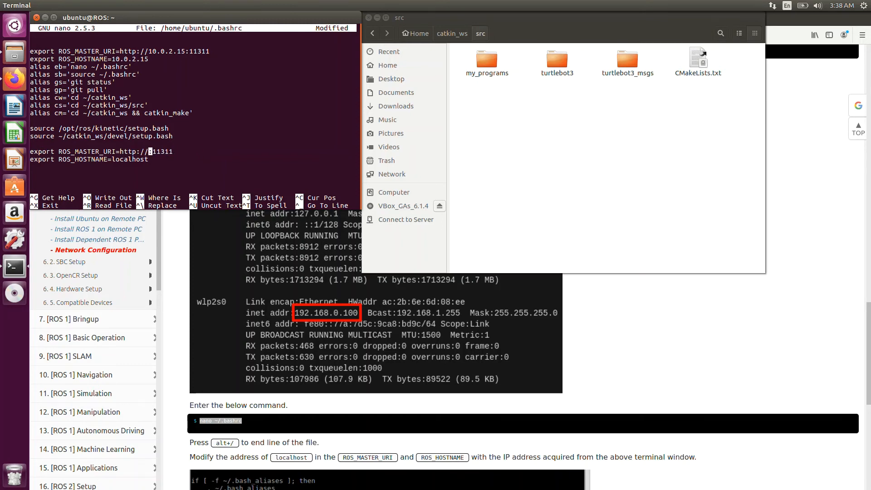
Replace localhost with 10.0.2.15 in ROS_MASTER_URI and ROS_HOSTNAME, then exit nano to the save prompt
type("10.0.2.15")
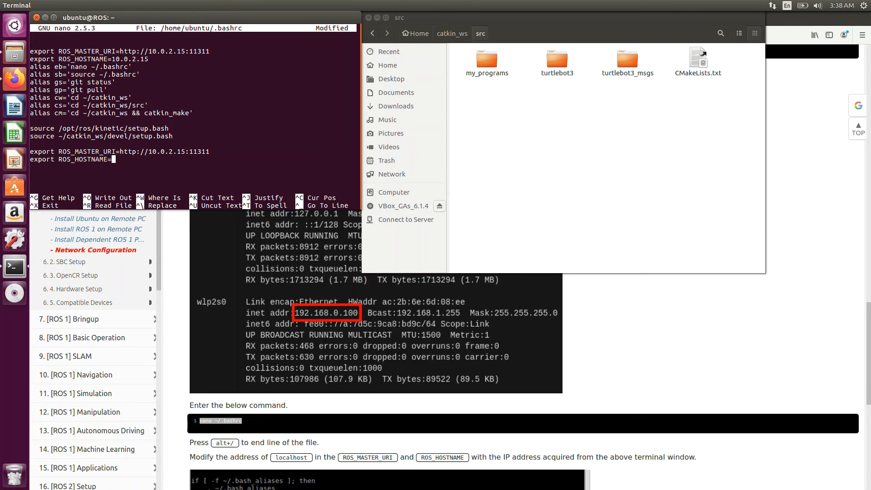
type("10.0.0")
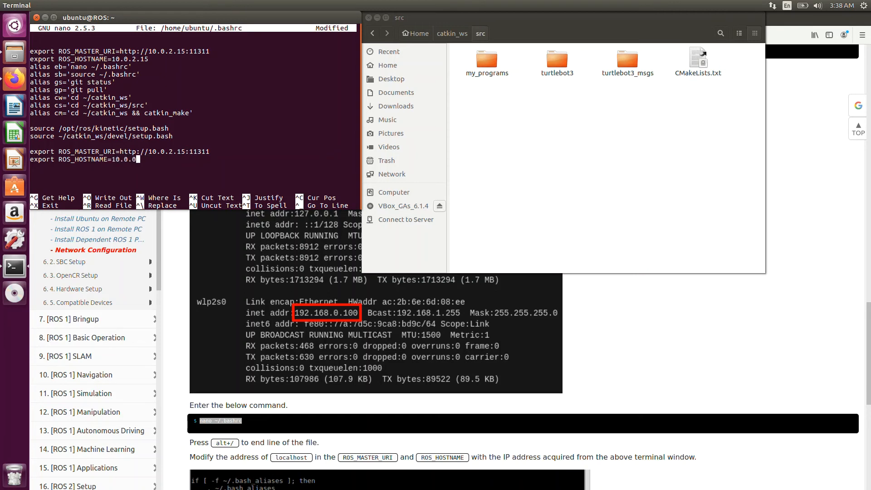
type(".15")
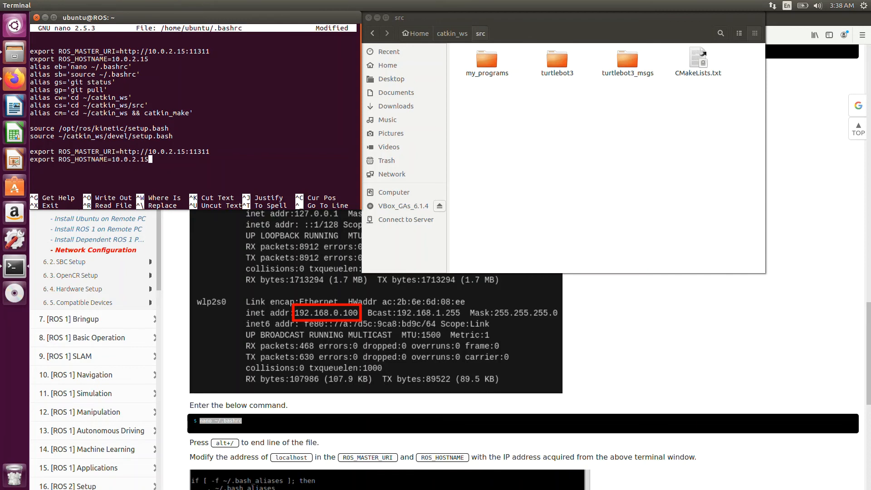
key("ctrl+x")
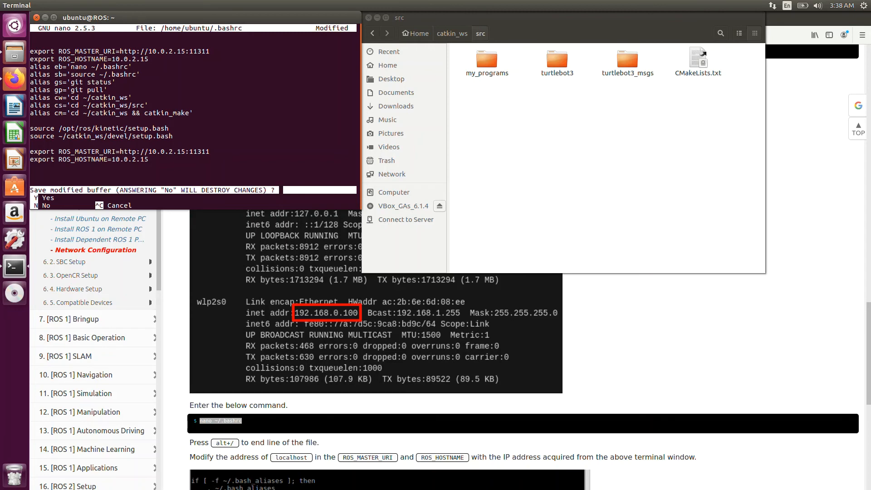
Confirm saving the modified ~/.bashrc and exit nano to the home-folder prompt
key("y")
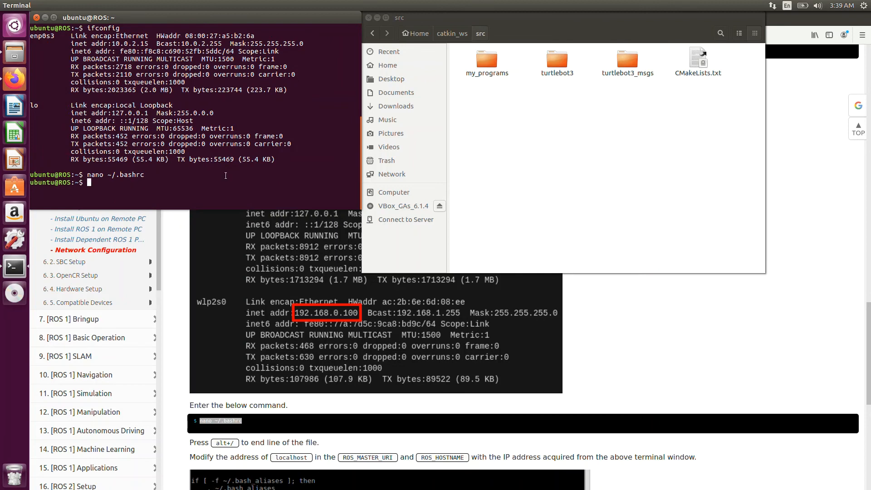
Scroll the ROBOTIS e-Manual down to the 'source ~/.bashrc' command box
scroll("down", 3)
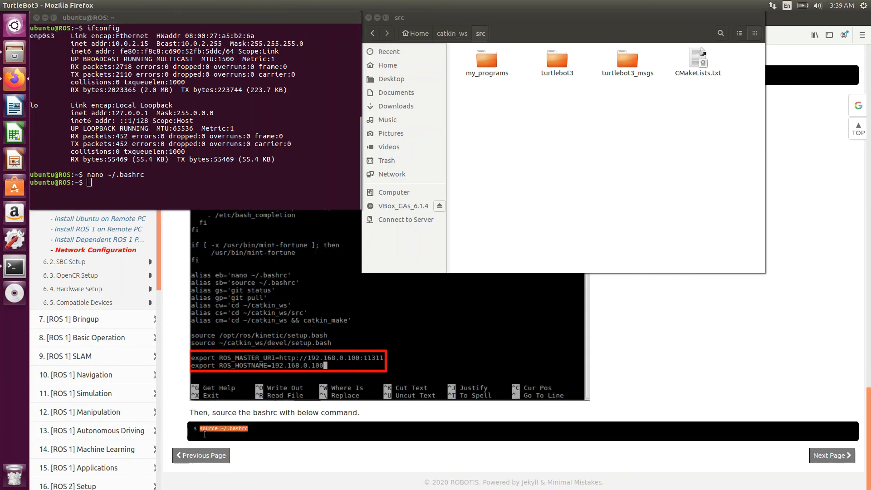
mouse_move(239, 448)
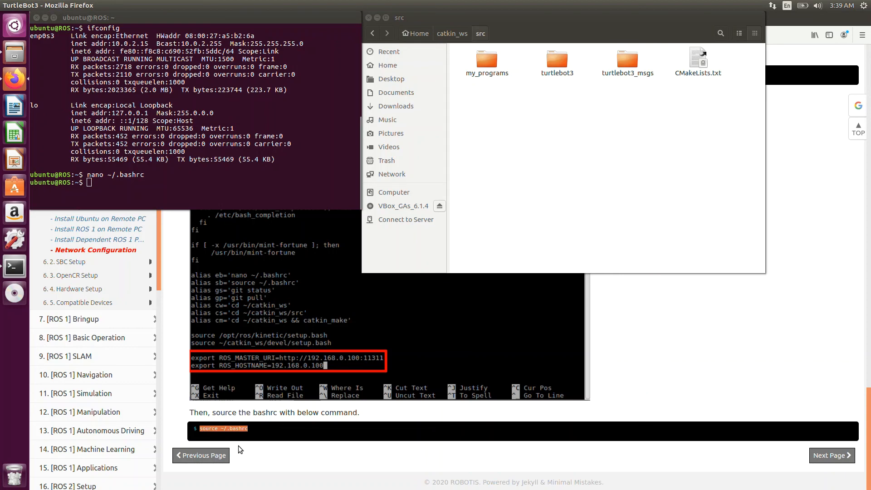
mouse_move(260, 159)
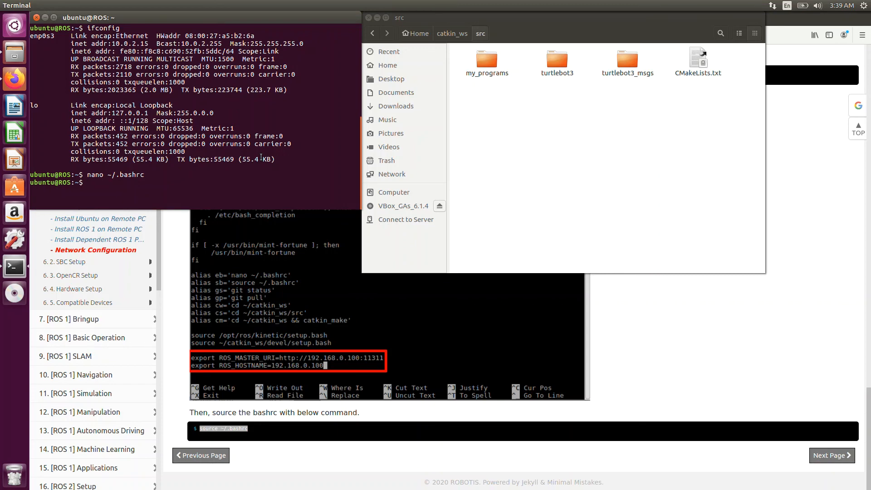
Run source ~/.bashrc to load the updated ROS network settings into this shell
right_click(89, 183)
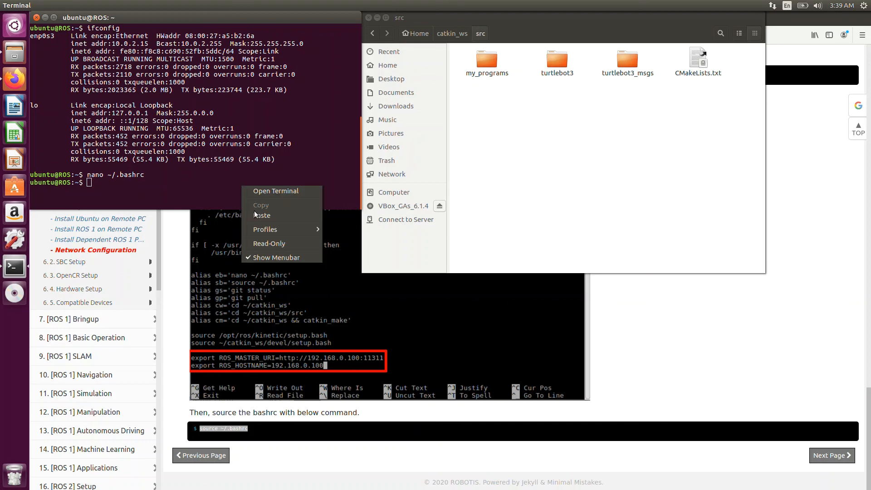
type("source ~/.bashrc")
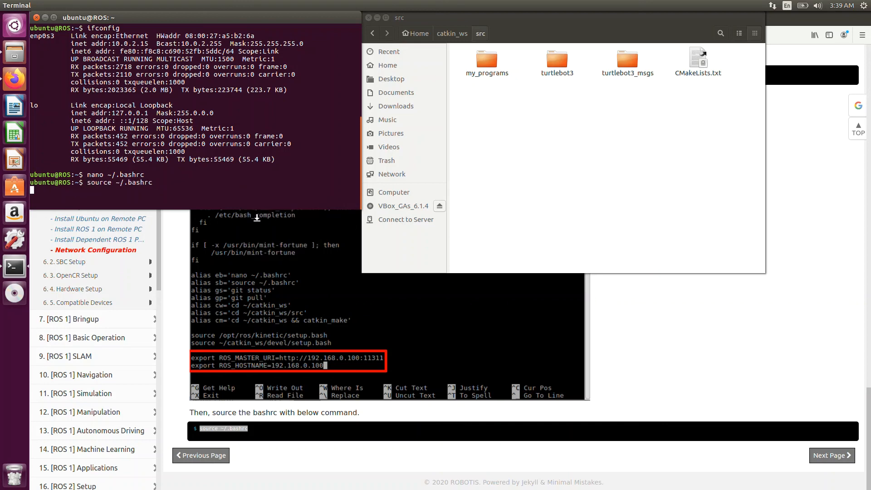
key("Return")
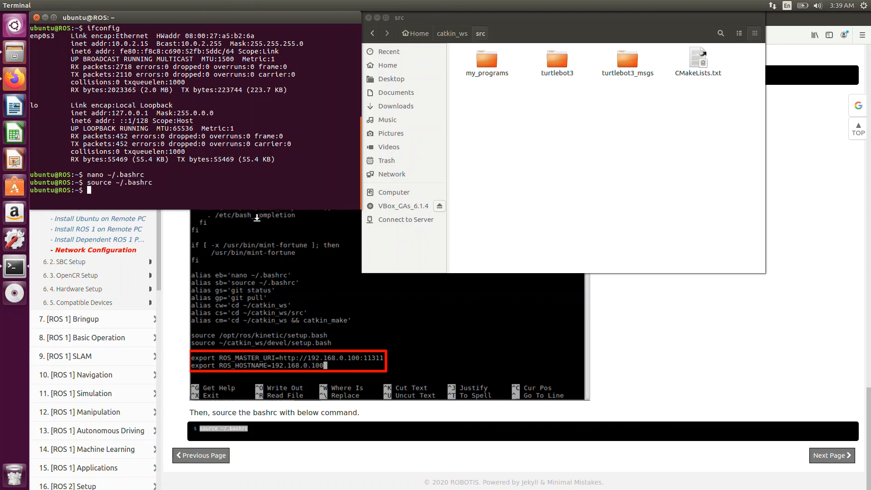